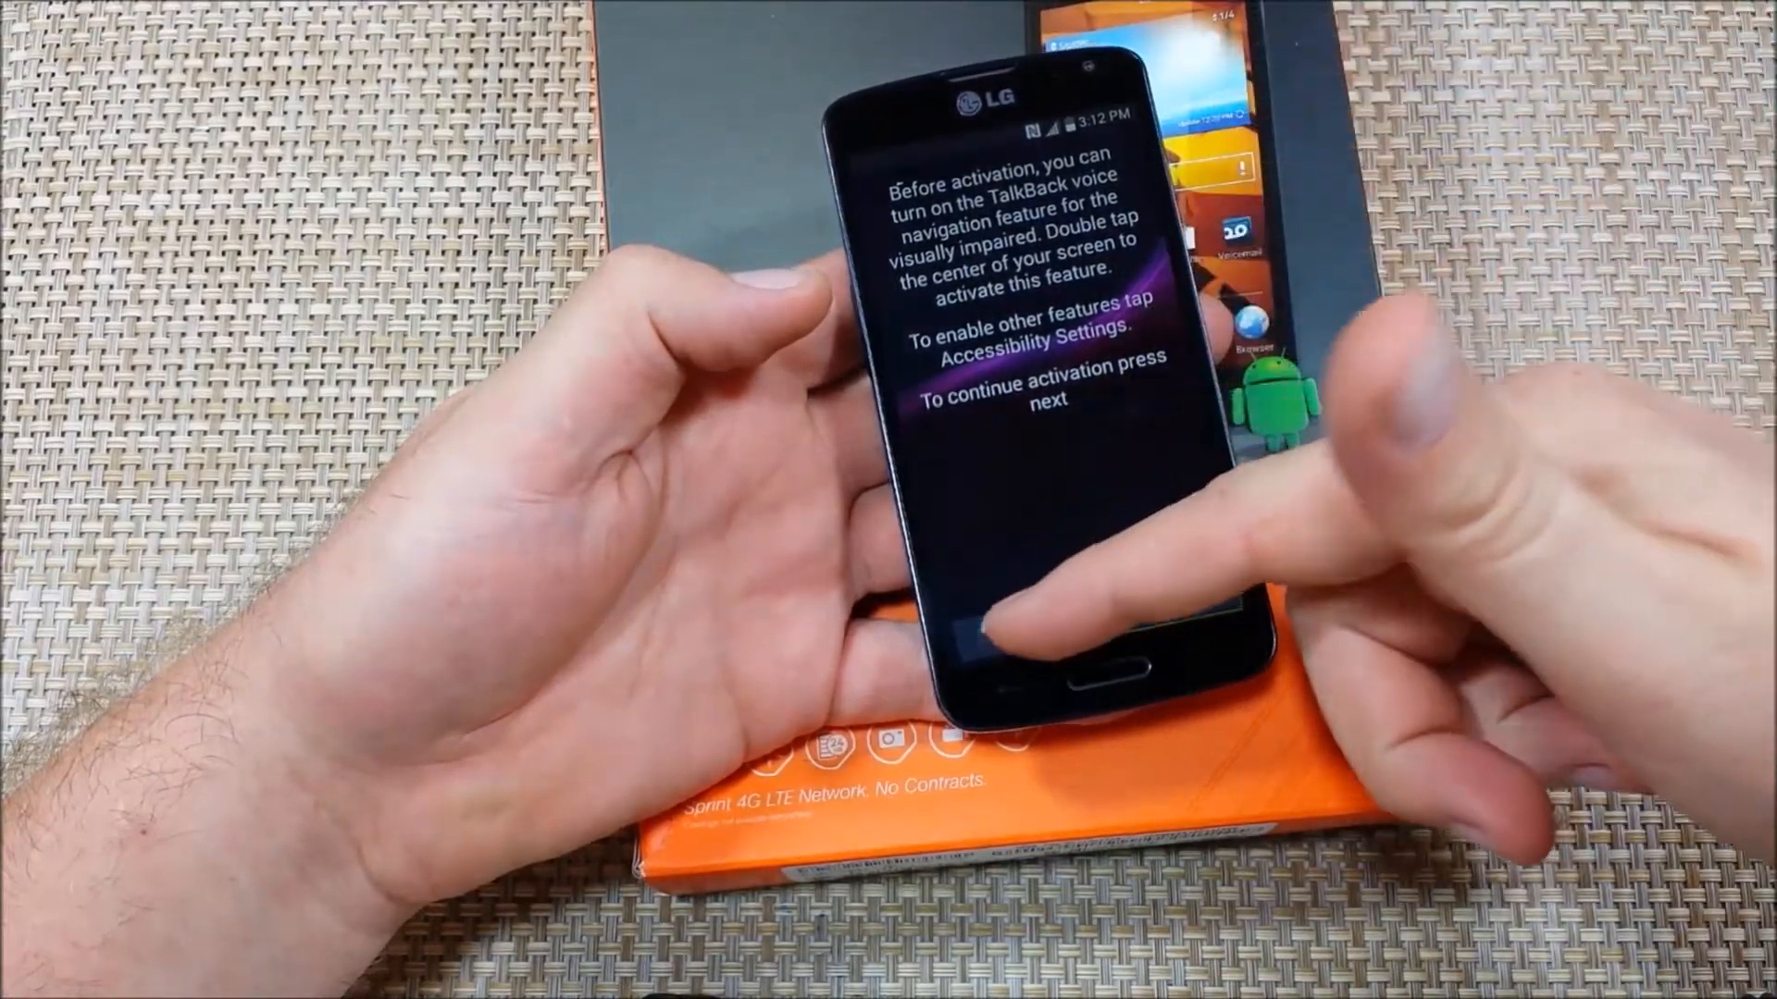
- Go from the TalkBack activation notice into the Accessibility settings' vision options
{"action": "left_click", "coordinate": [1020, 619]}
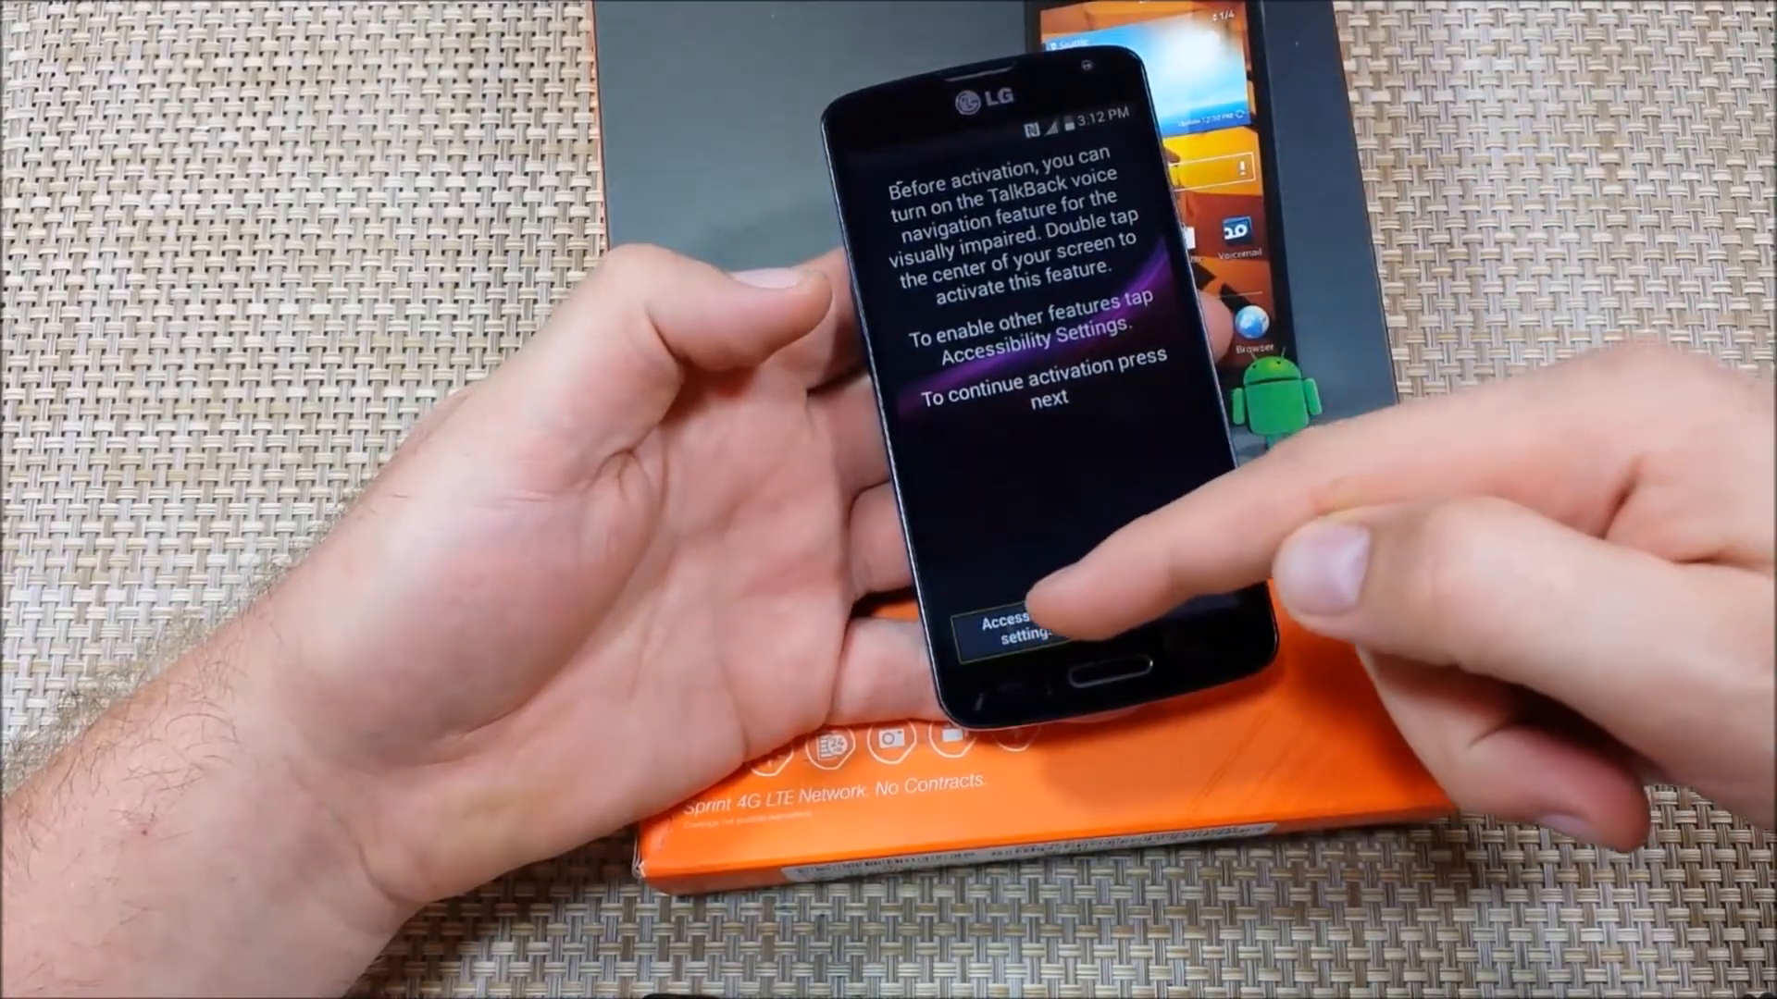
{"action": "left_click", "coordinate": [1014, 630]}
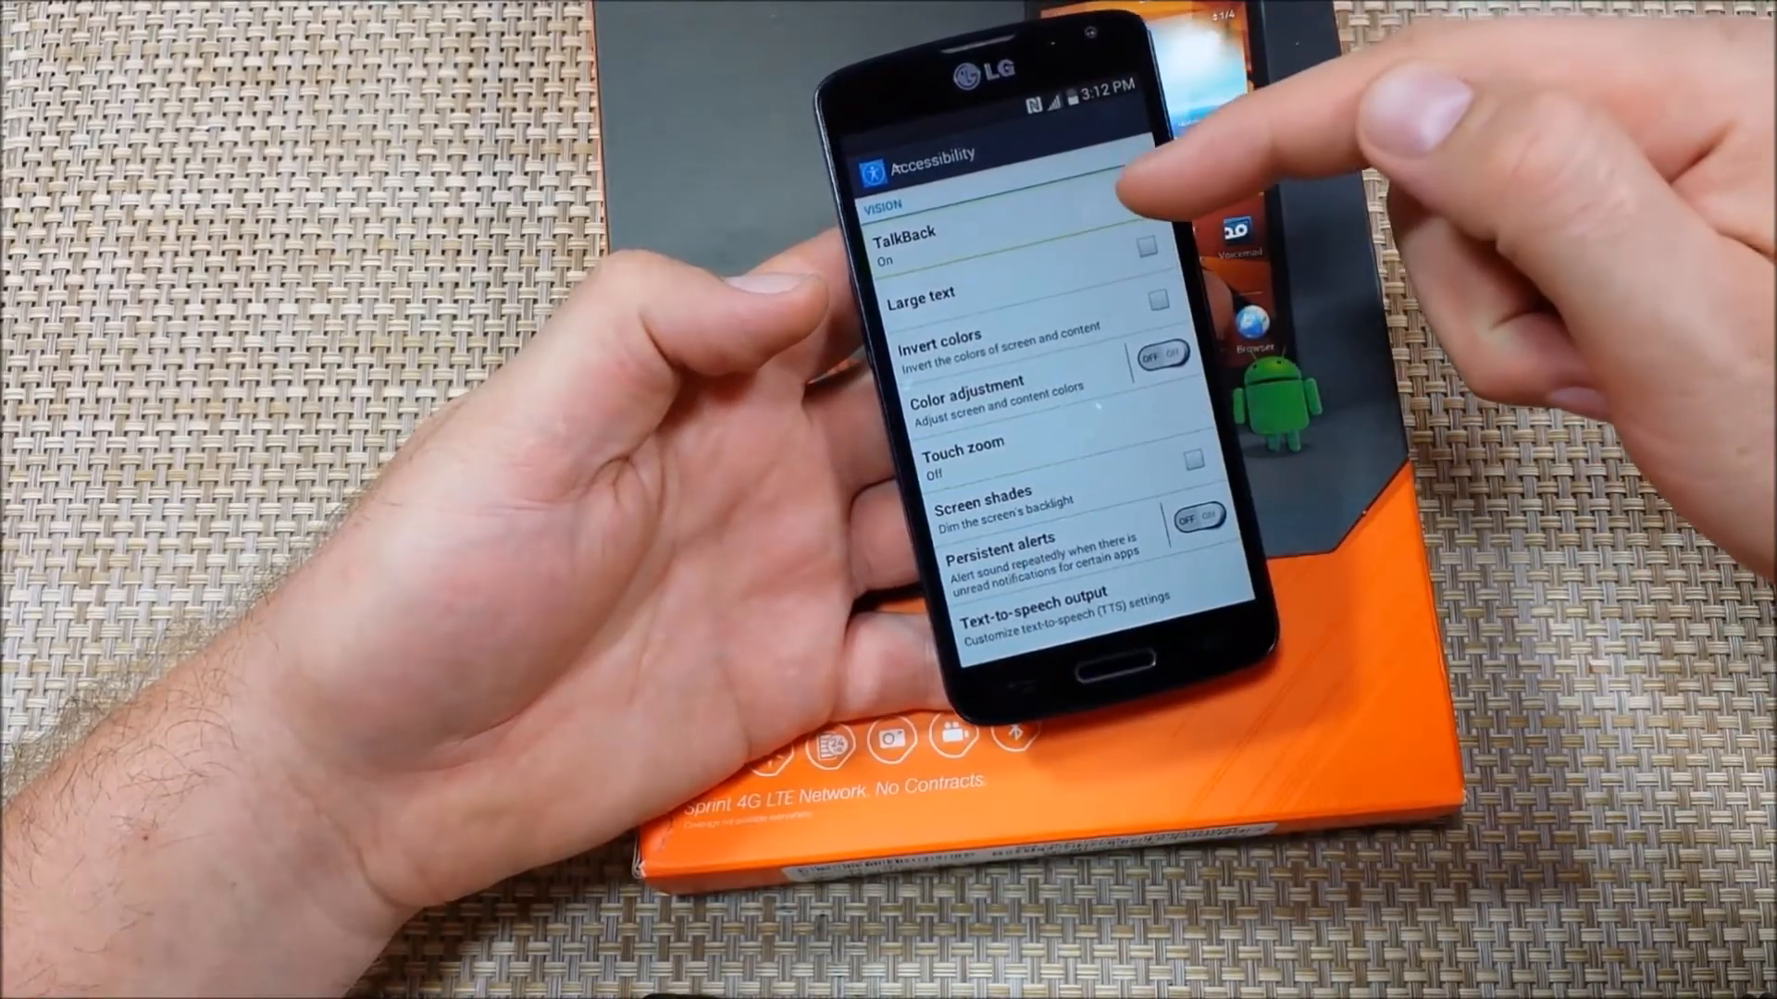
- Switch TalkBack off, confirm Stop TalkBack?, and advance the wizard to Useful settings
{"action": "left_click", "coordinate": [900, 245]}
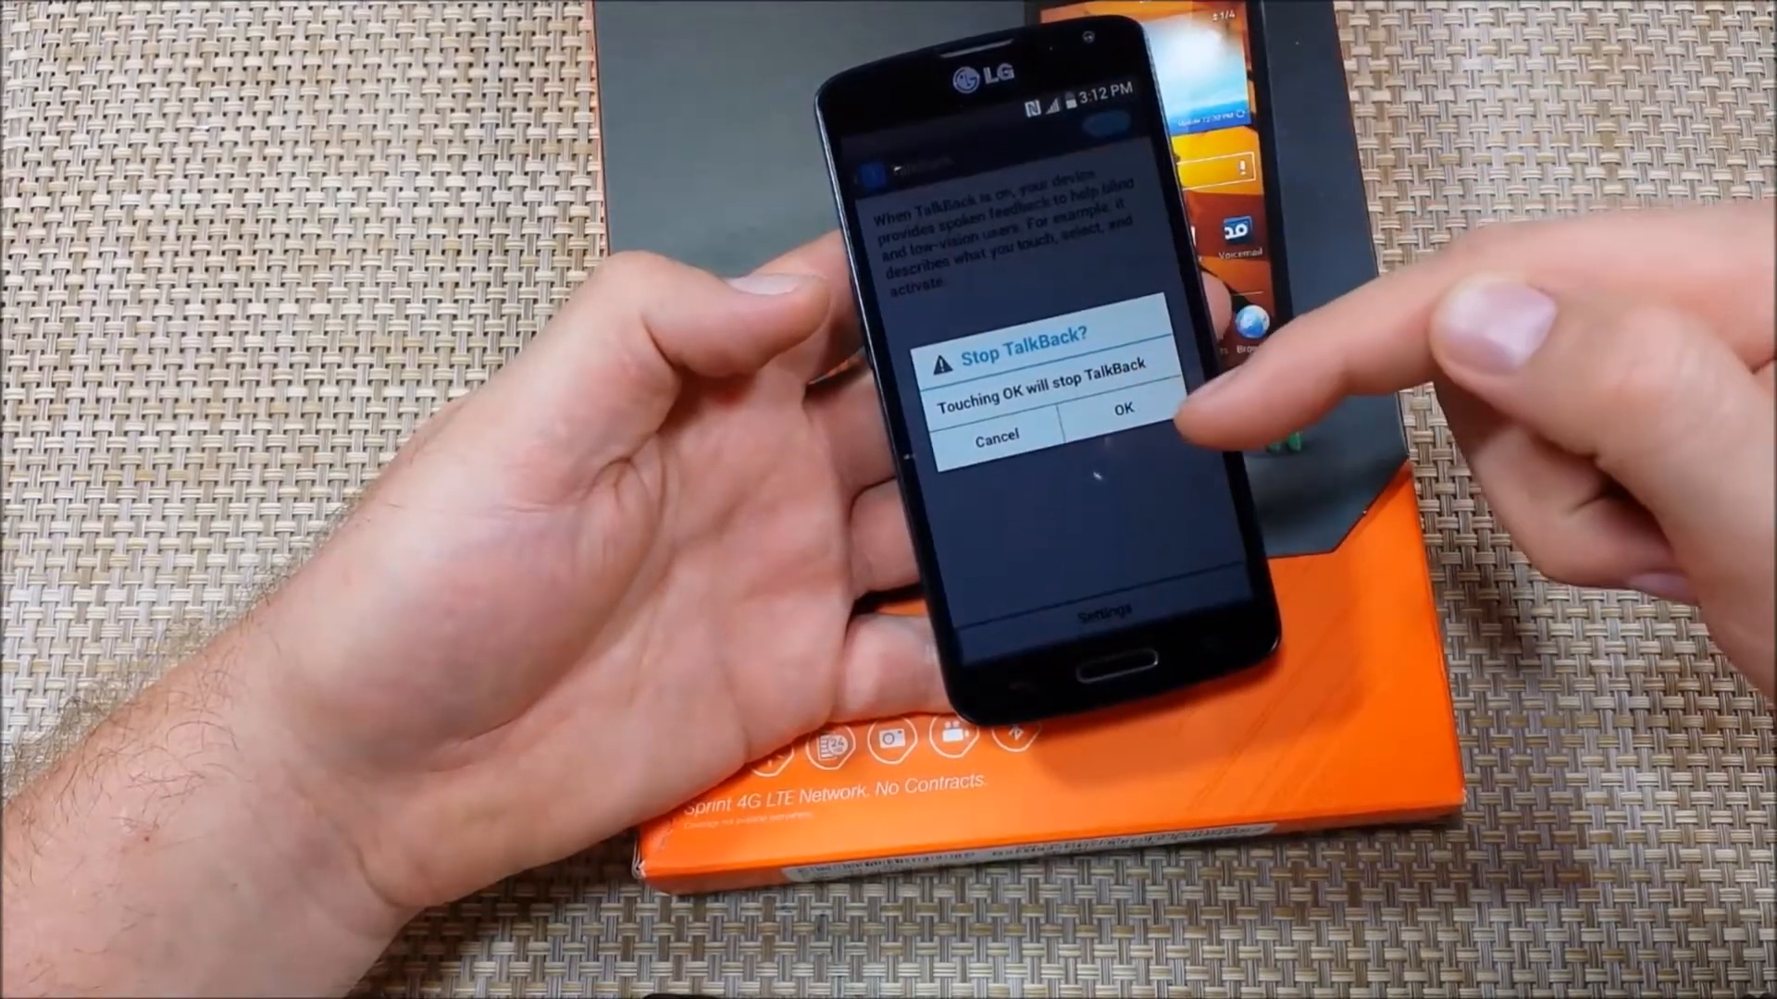
{"action": "left_click", "coordinate": [1123, 407]}
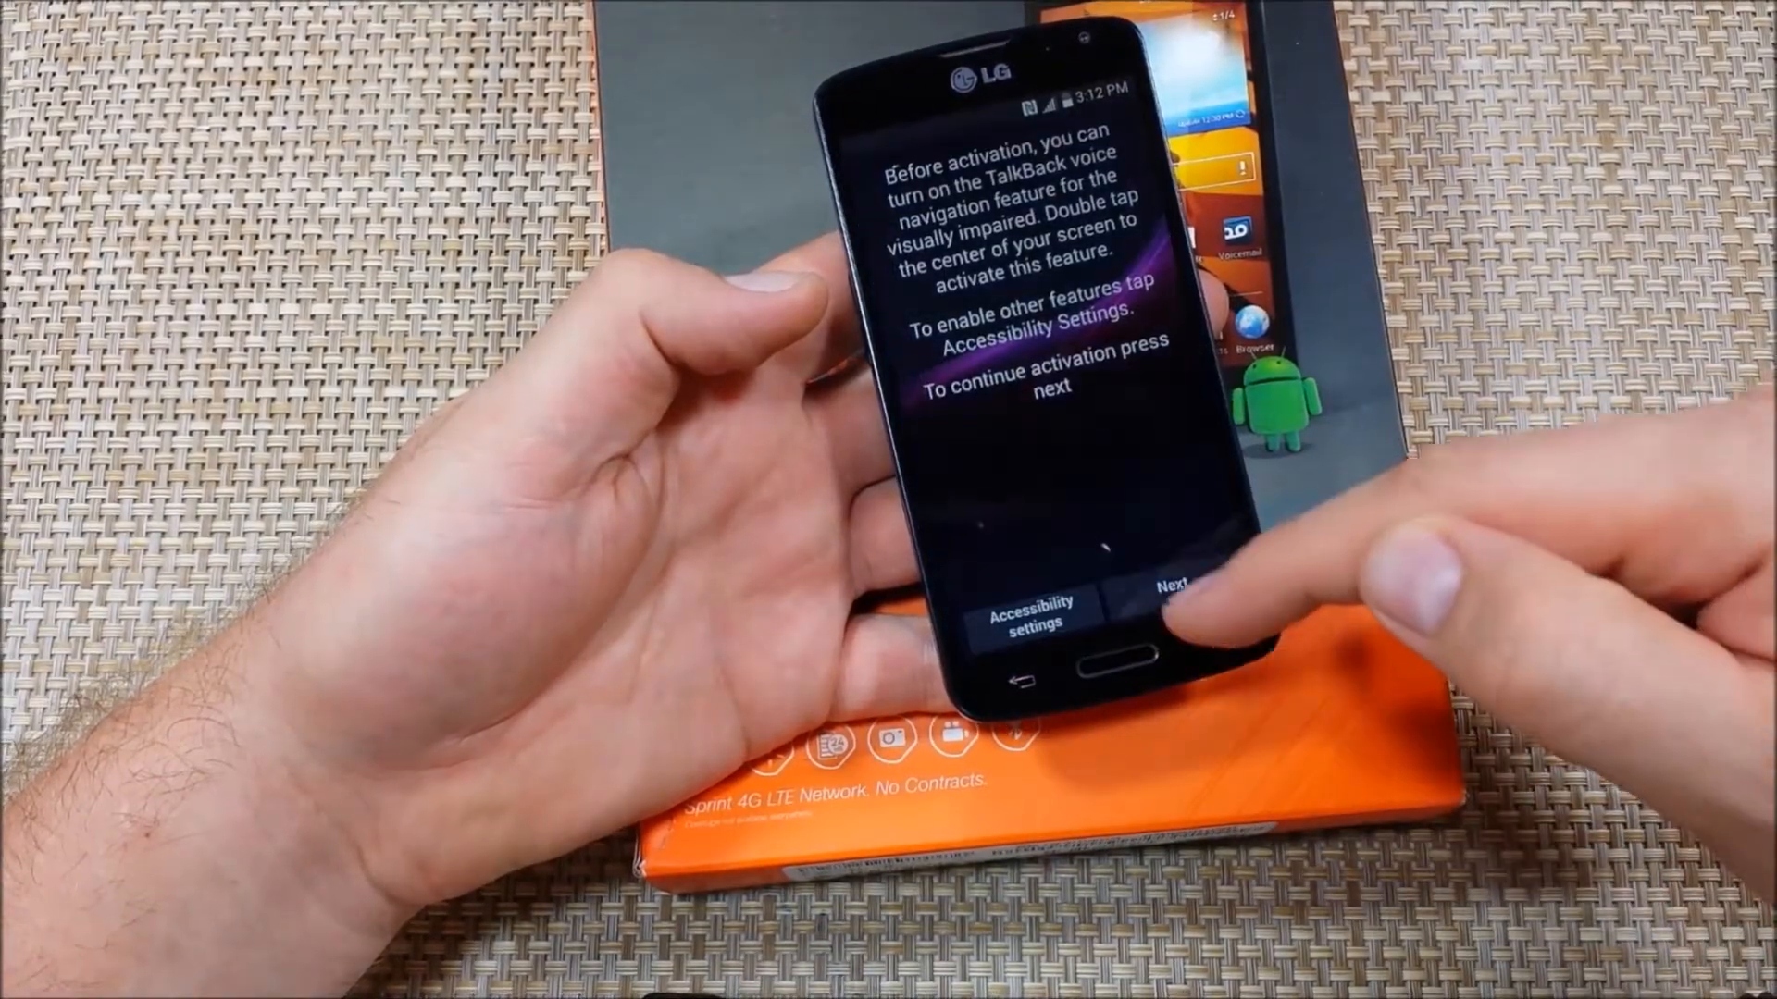
{"action": "left_click", "coordinate": [1169, 589]}
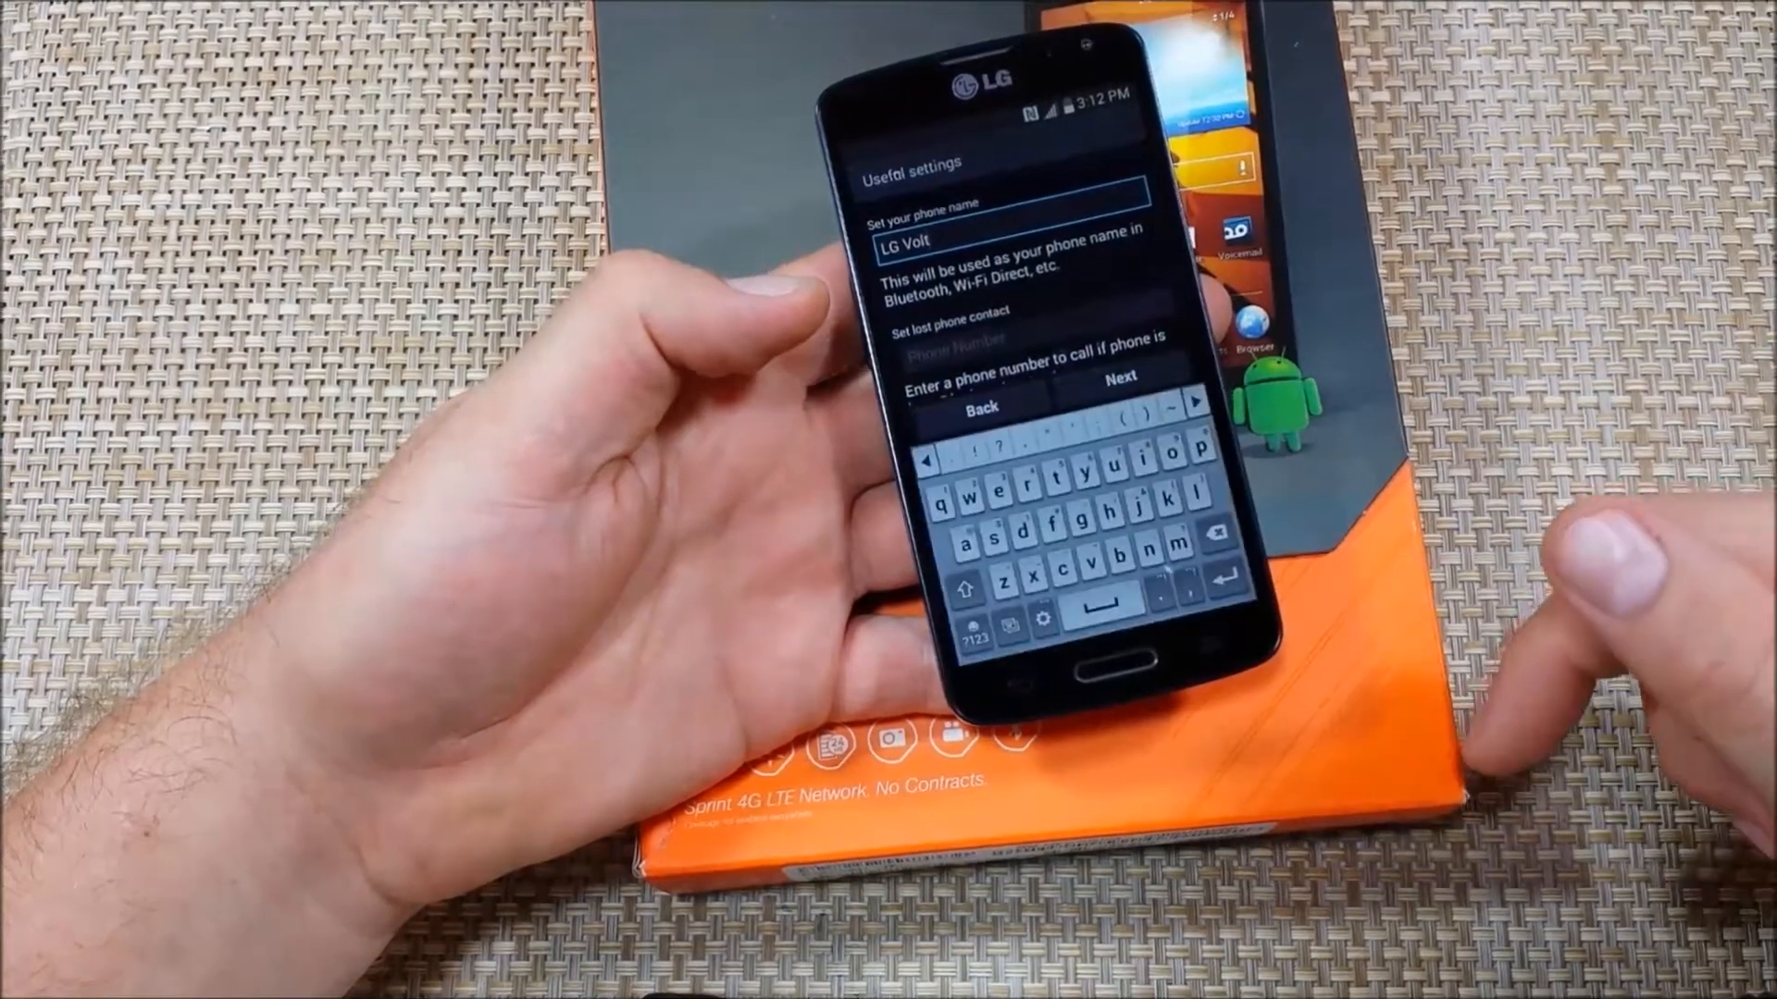